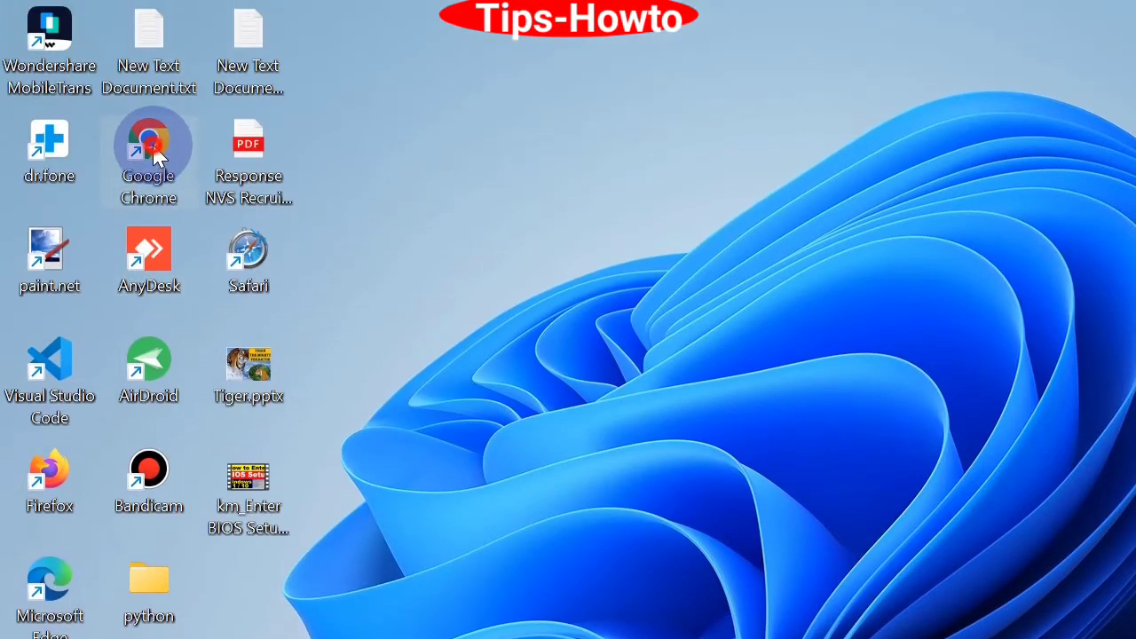
Launch Google Chrome from its desktop shortcut
{"action": "double_click", "coordinate": [148, 143]}
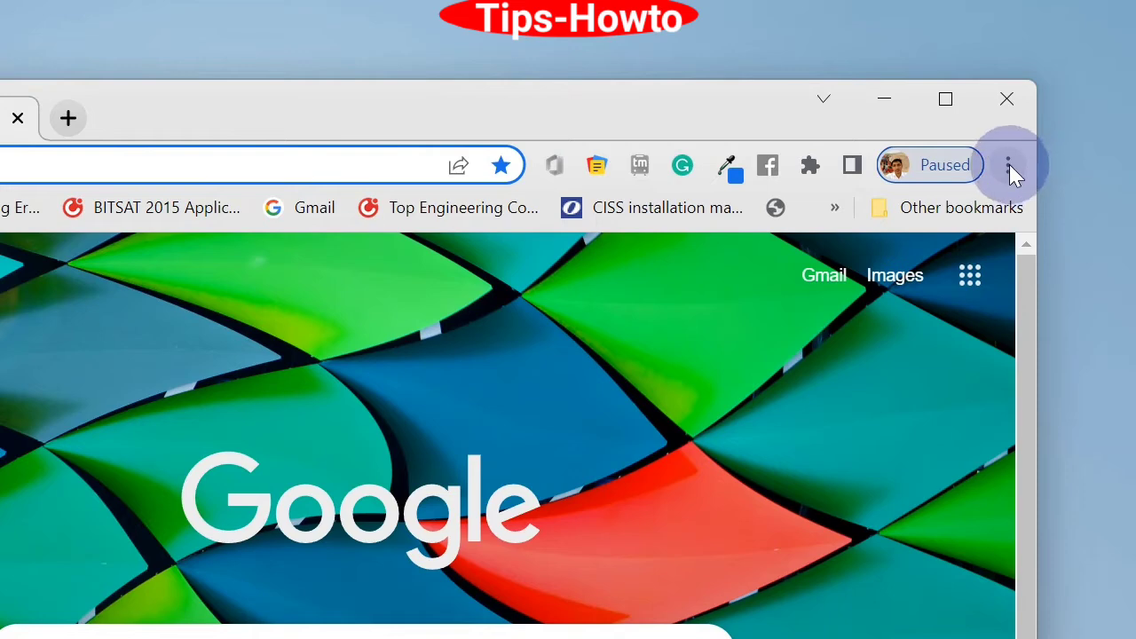
Open Chrome's three-dot main menu
{"action": "left_click", "coordinate": [1008, 165]}
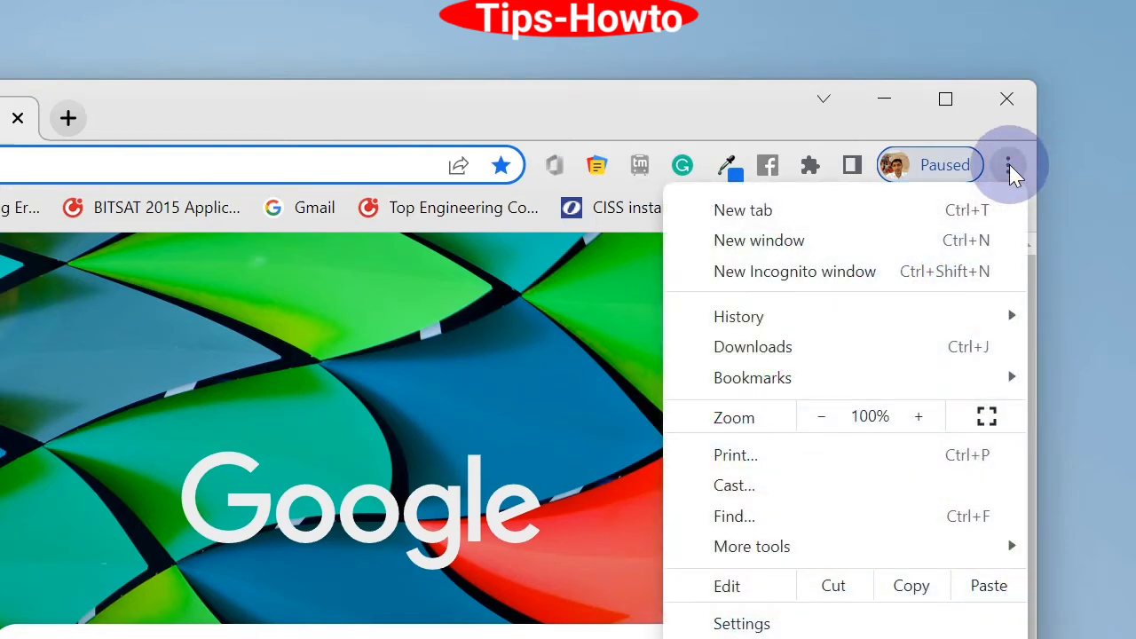
{"action": "mouse_move", "coordinate": [910, 239]}
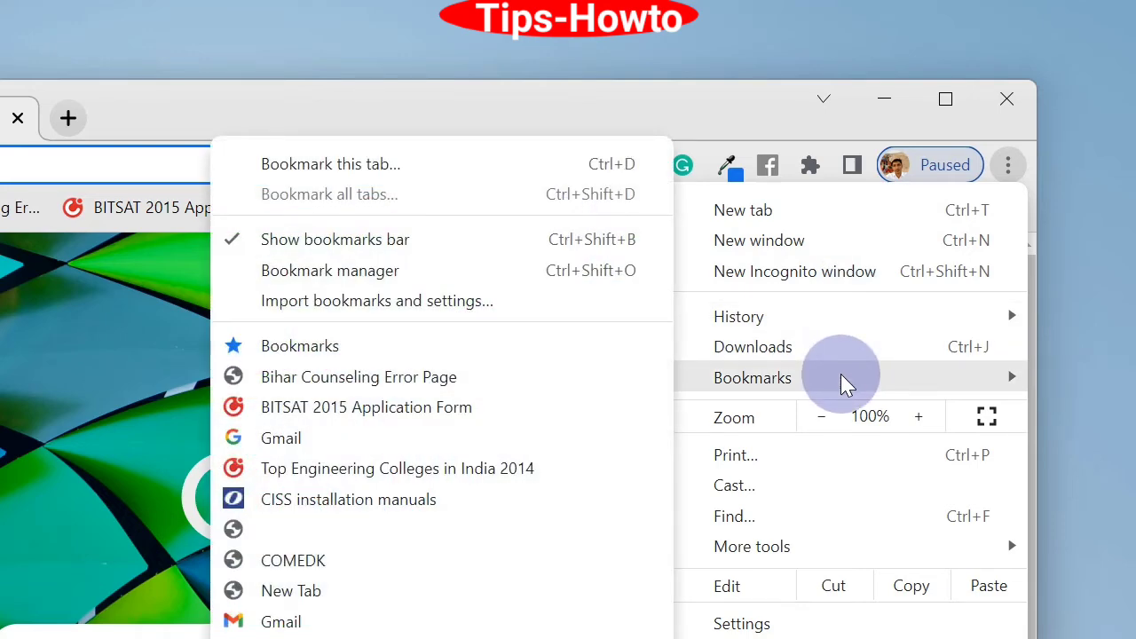
{"action": "mouse_move", "coordinate": [346, 324]}
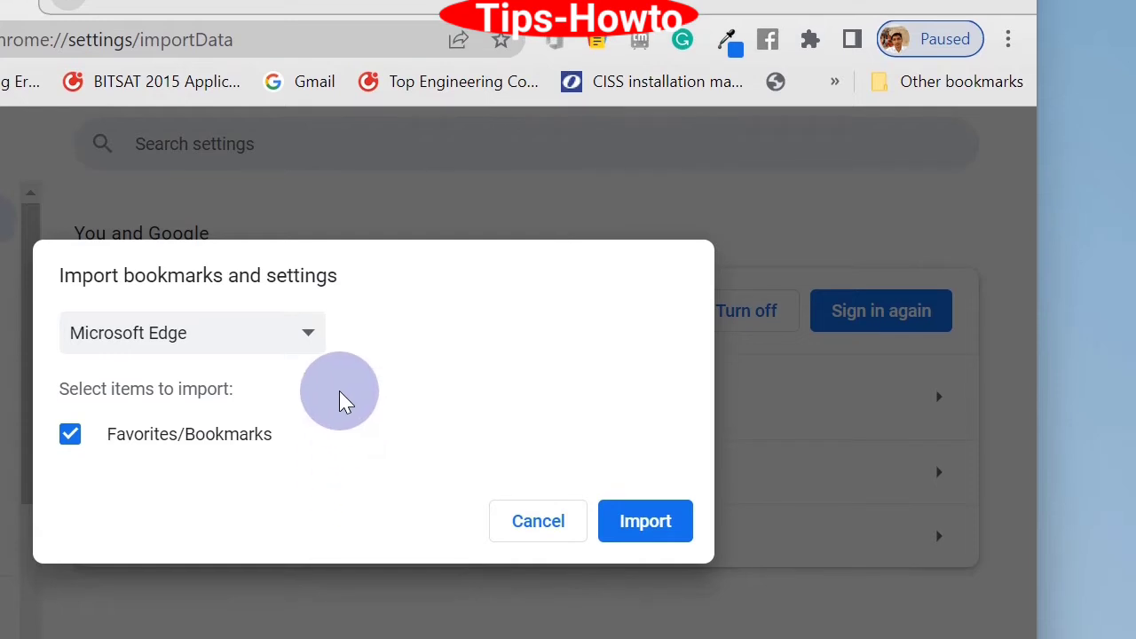
Import data from Mozilla Firefox - default and dismiss the completion message
{"action": "left_click", "coordinate": [191, 332]}
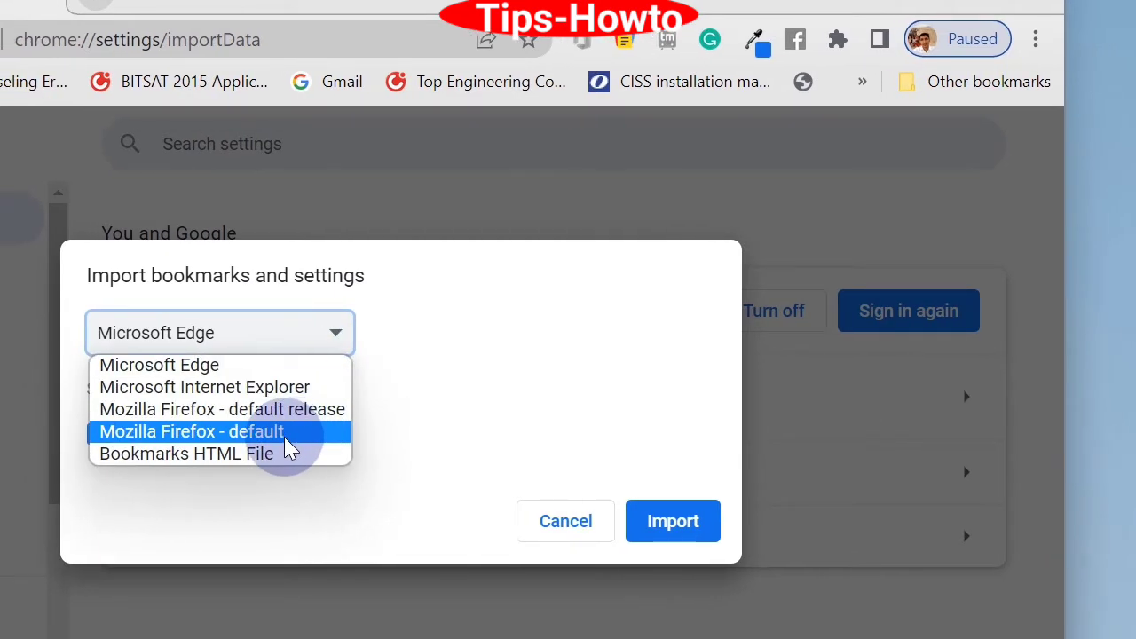
{"action": "left_click", "coordinate": [191, 431]}
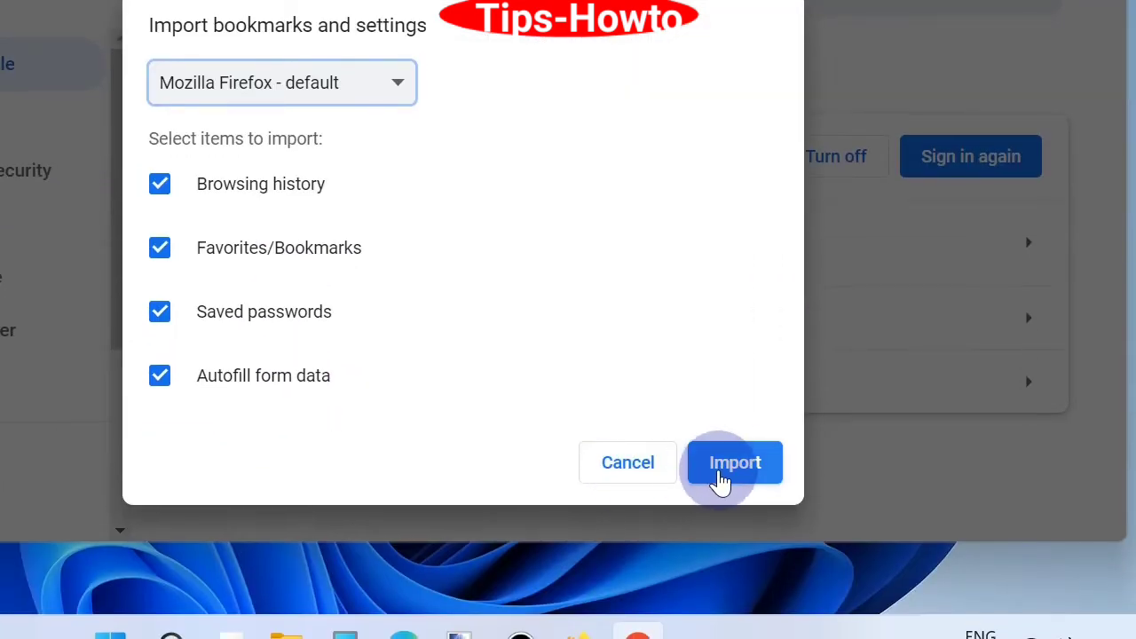
{"action": "left_click", "coordinate": [734, 461]}
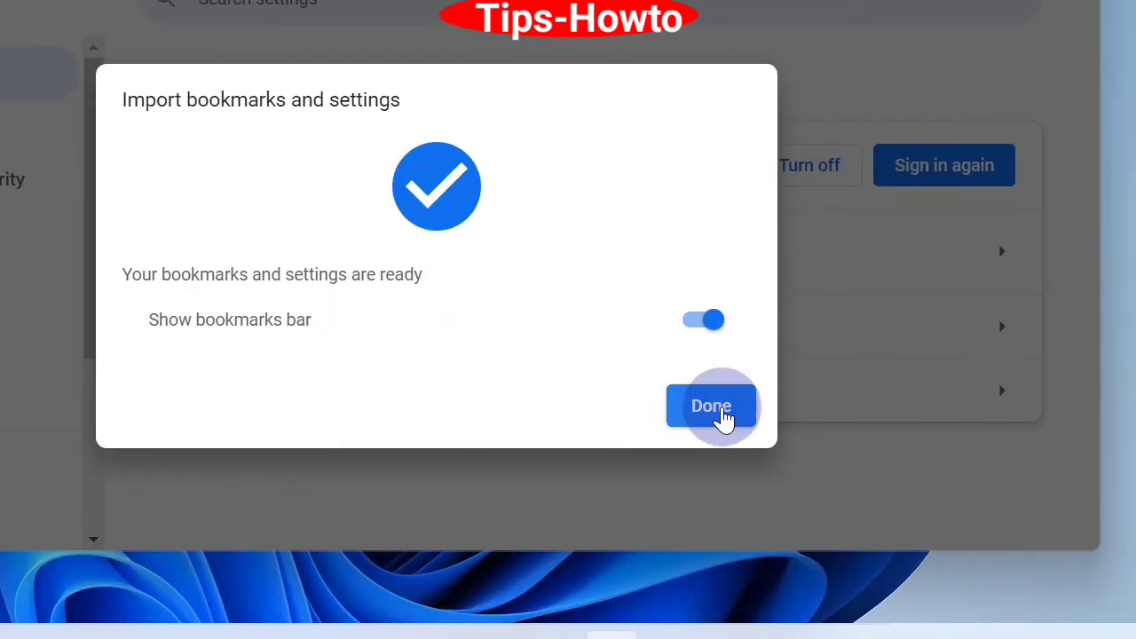
{"action": "left_click", "coordinate": [711, 405]}
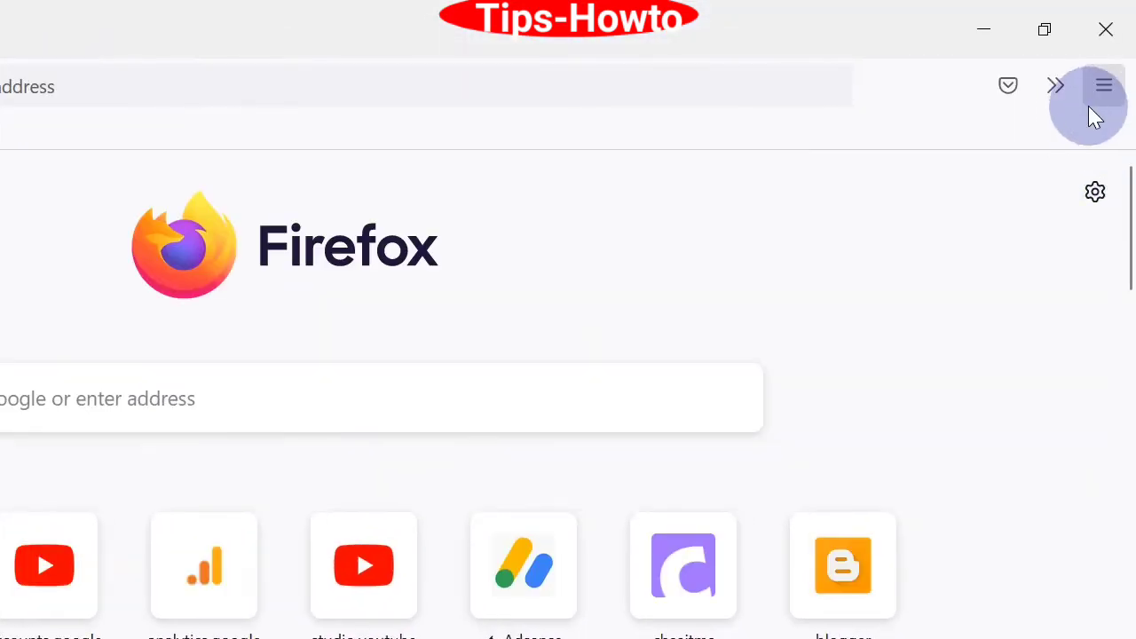
Open the Bookmarks submenu from Firefox's main menu
{"action": "left_click", "coordinate": [1103, 85]}
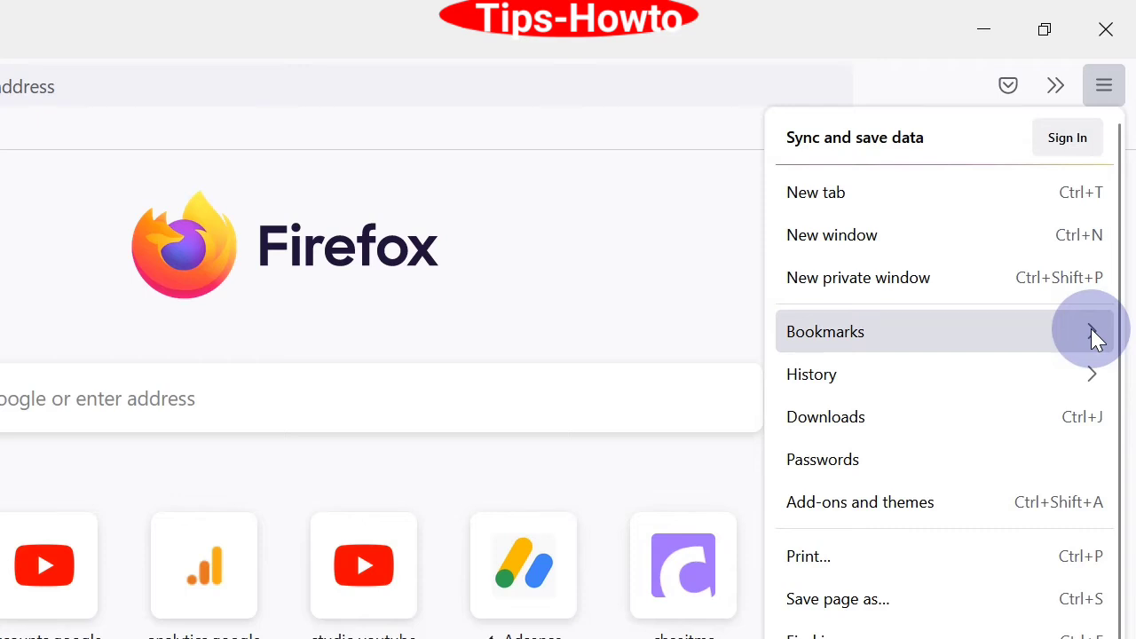
{"action": "left_click", "coordinate": [825, 331]}
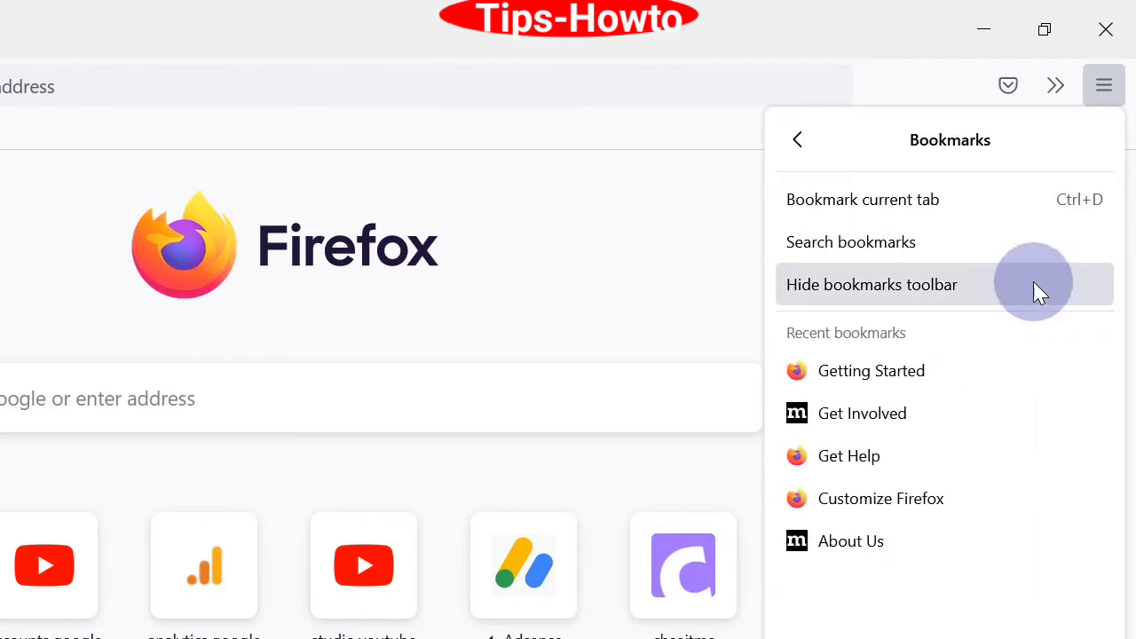
{"action": "mouse_move", "coordinate": [1003, 413]}
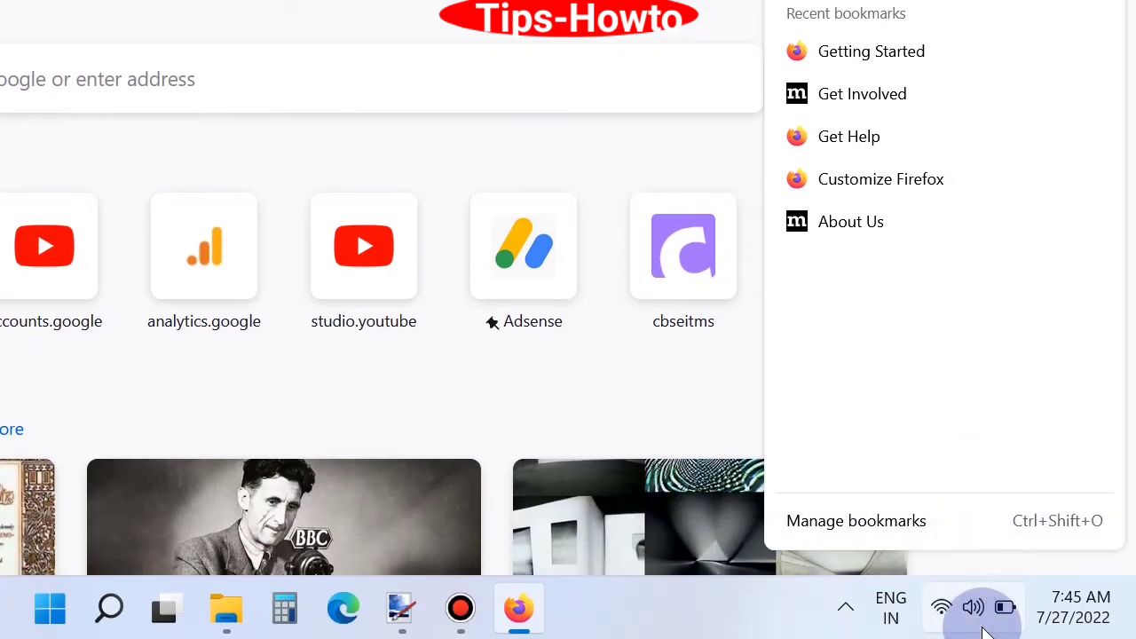
{"action": "mouse_move", "coordinate": [1079, 534]}
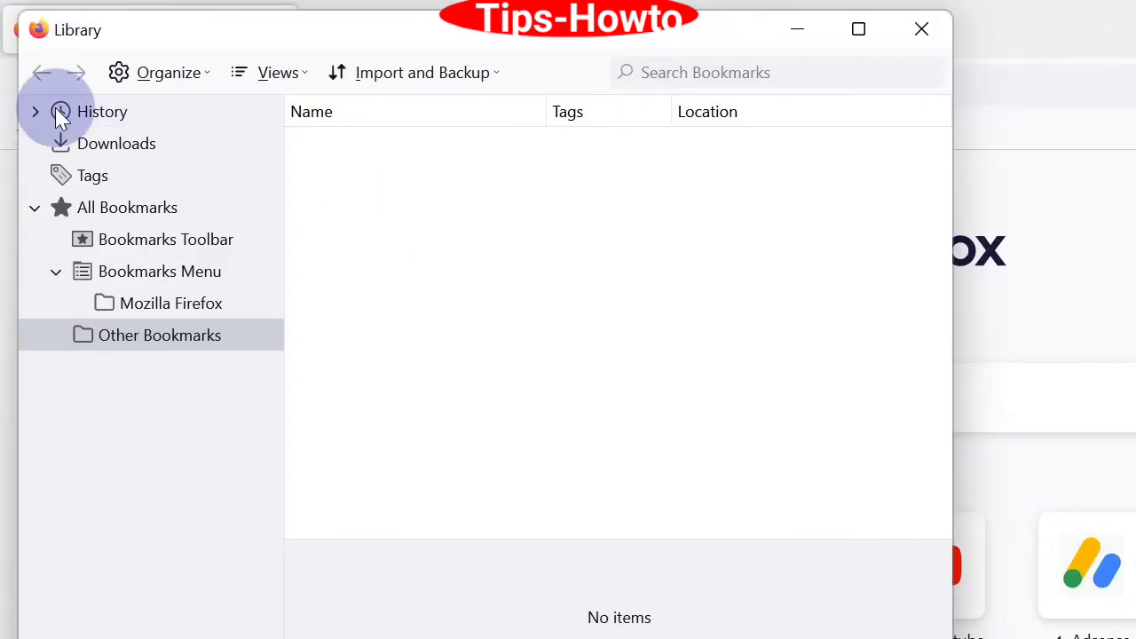
Select All Bookmarks and choose Export Bookmarks to HTML from Import and Backup
{"action": "left_click", "coordinate": [127, 206]}
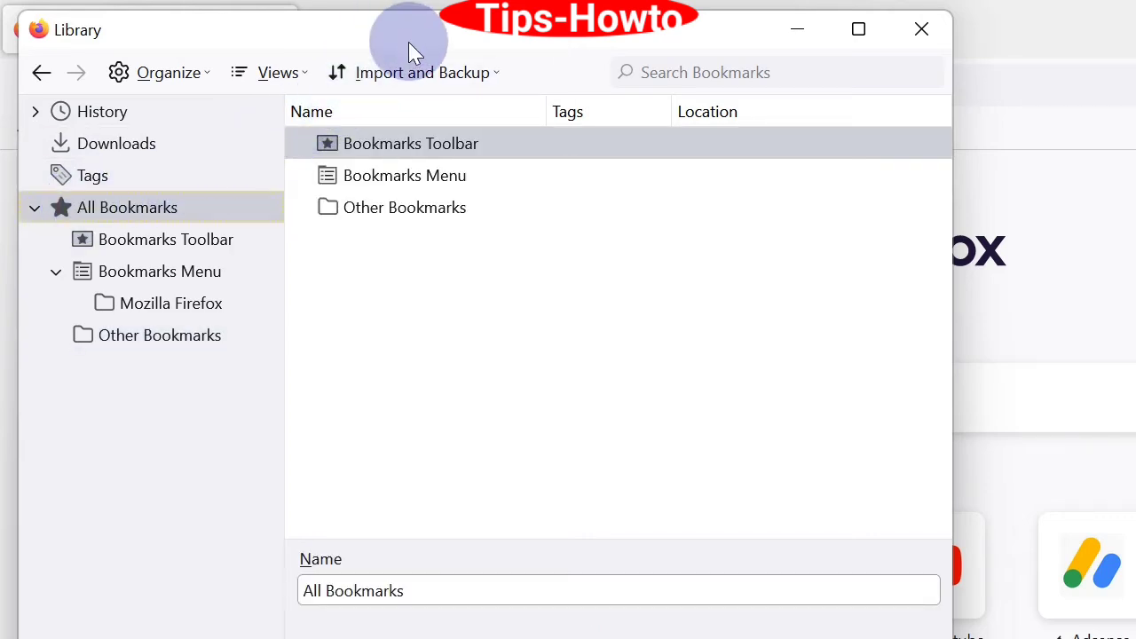
{"action": "mouse_move", "coordinate": [430, 78]}
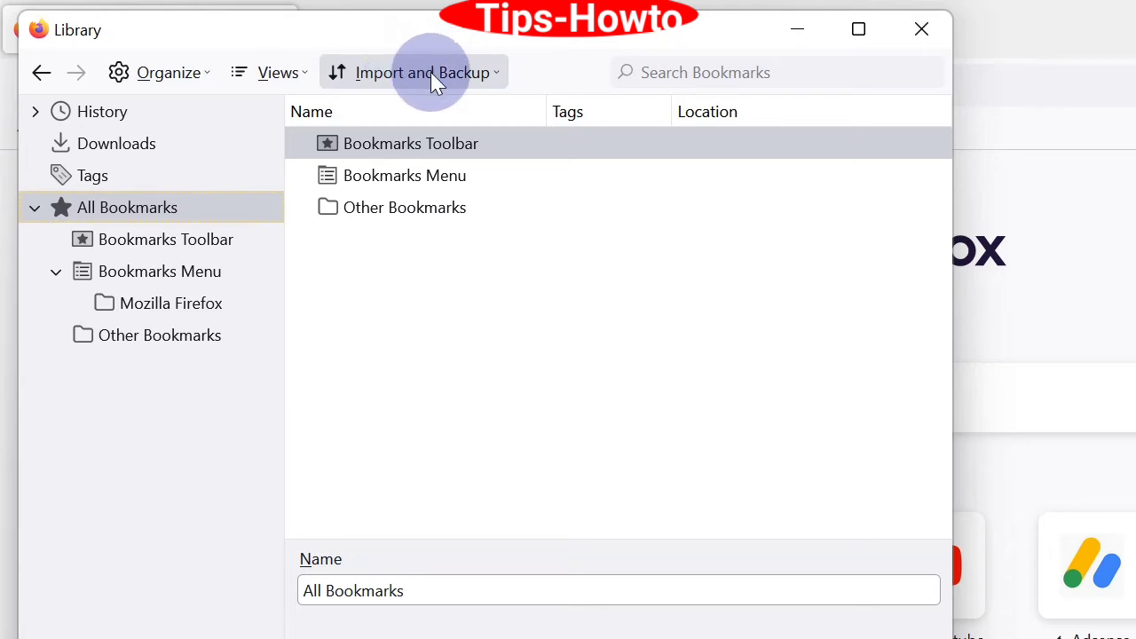
{"action": "left_click", "coordinate": [413, 72]}
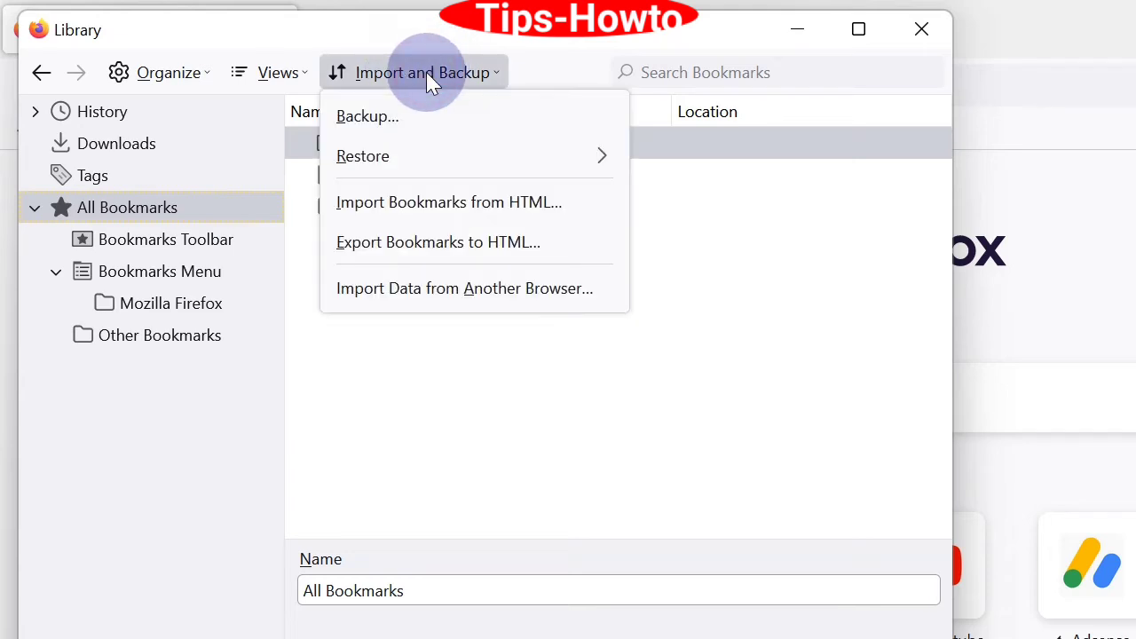
{"action": "mouse_move", "coordinate": [391, 156]}
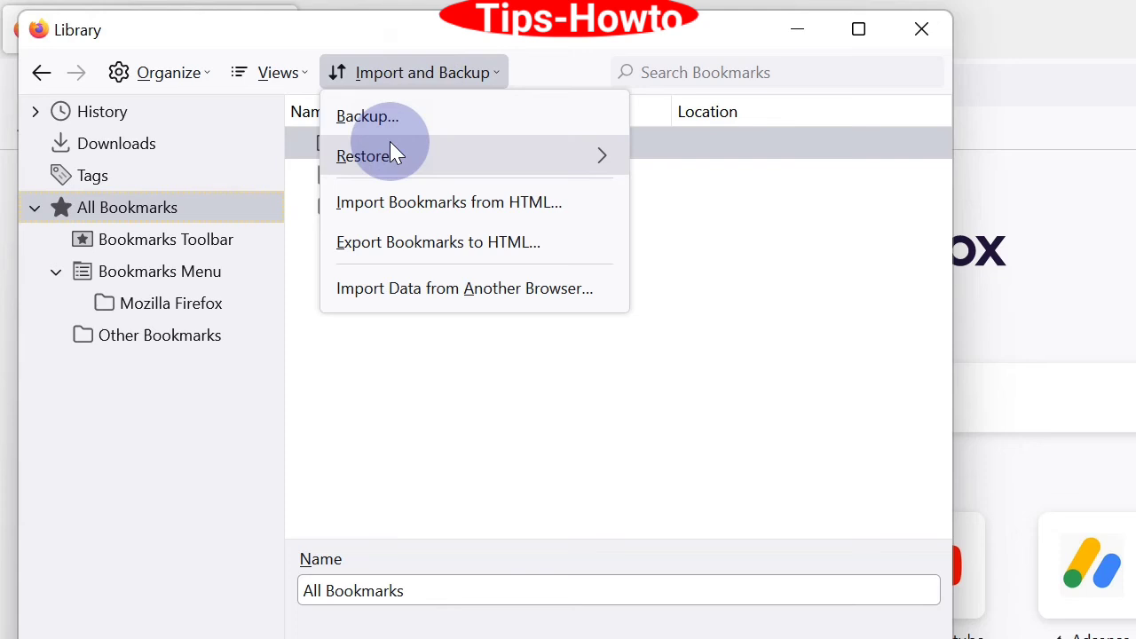
{"action": "mouse_move", "coordinate": [461, 251]}
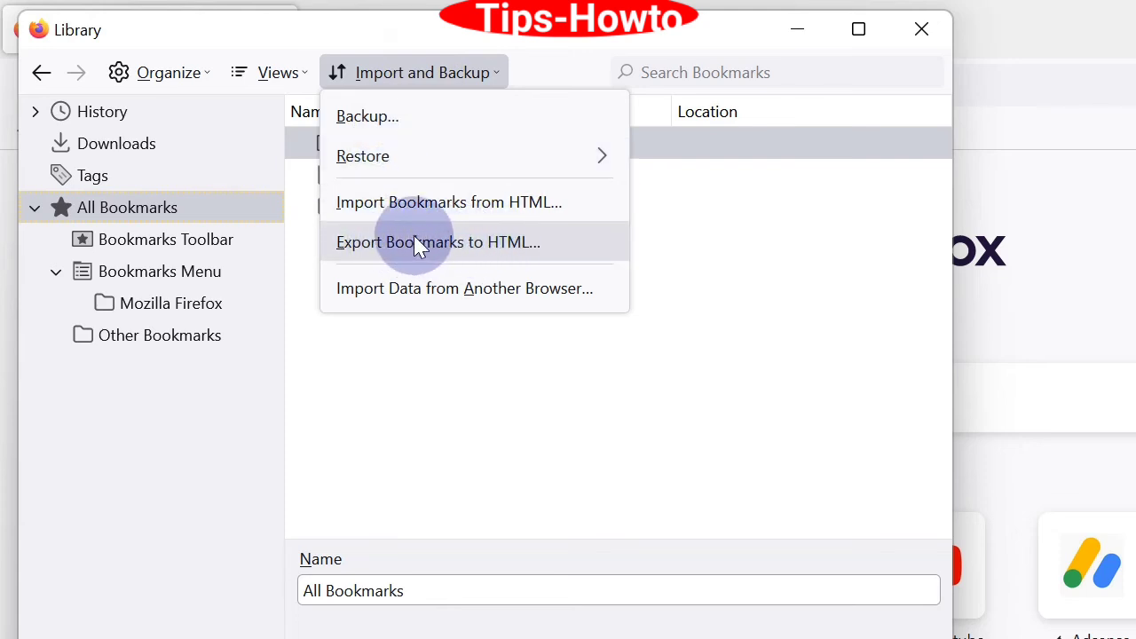
{"action": "left_click", "coordinate": [438, 242]}
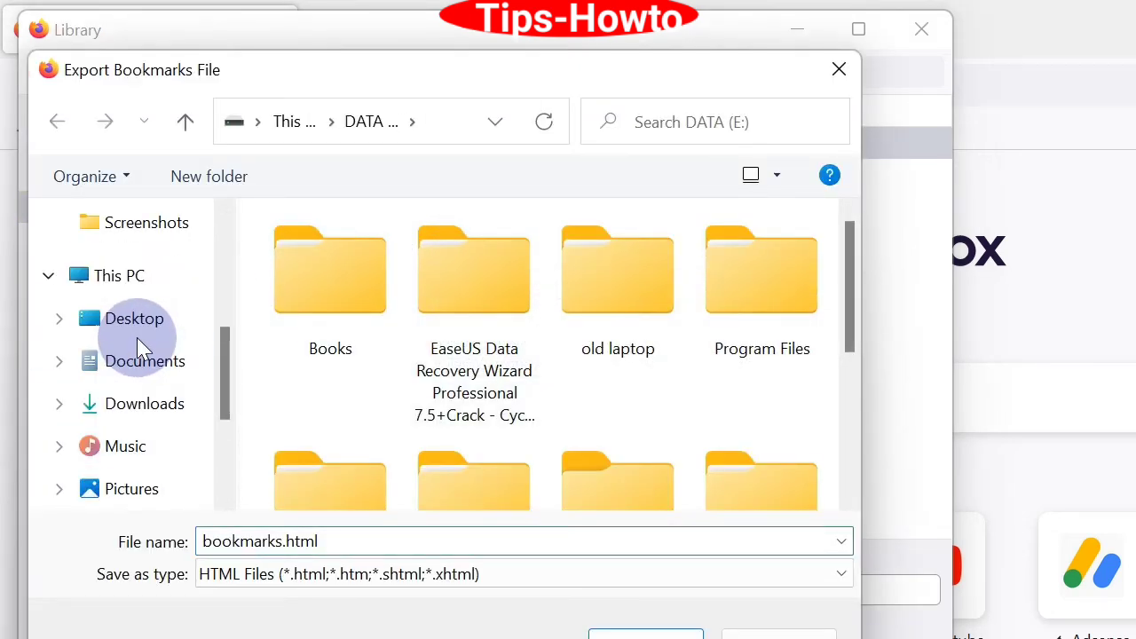
Save bookmarks.html to the Desktop and close the Library window
{"action": "left_click", "coordinate": [133, 318]}
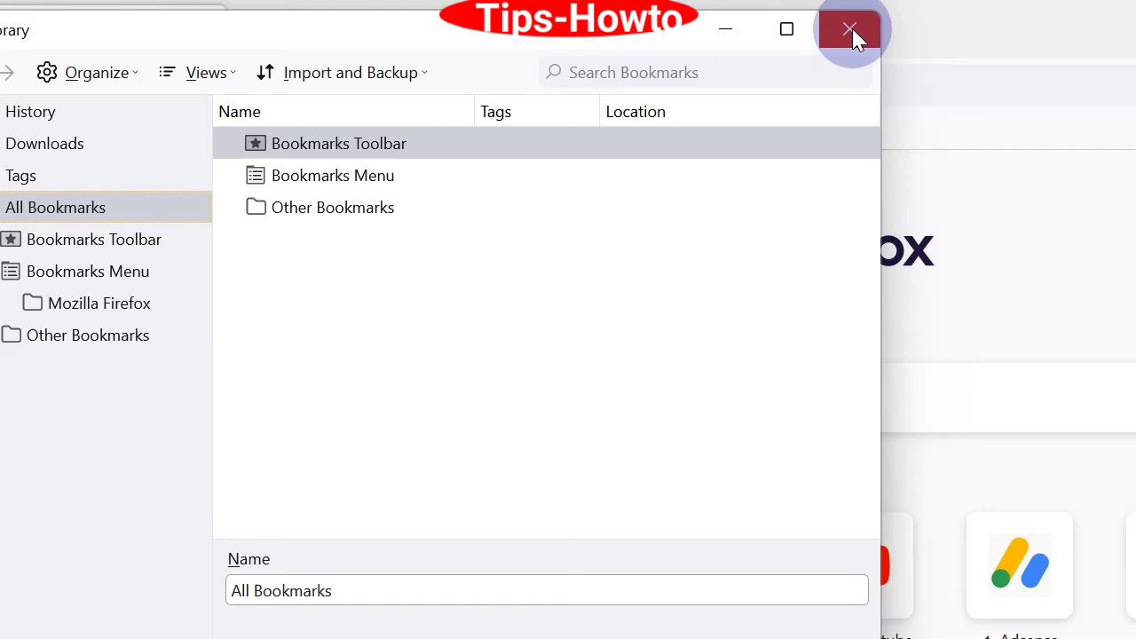
{"action": "left_click", "coordinate": [850, 29]}
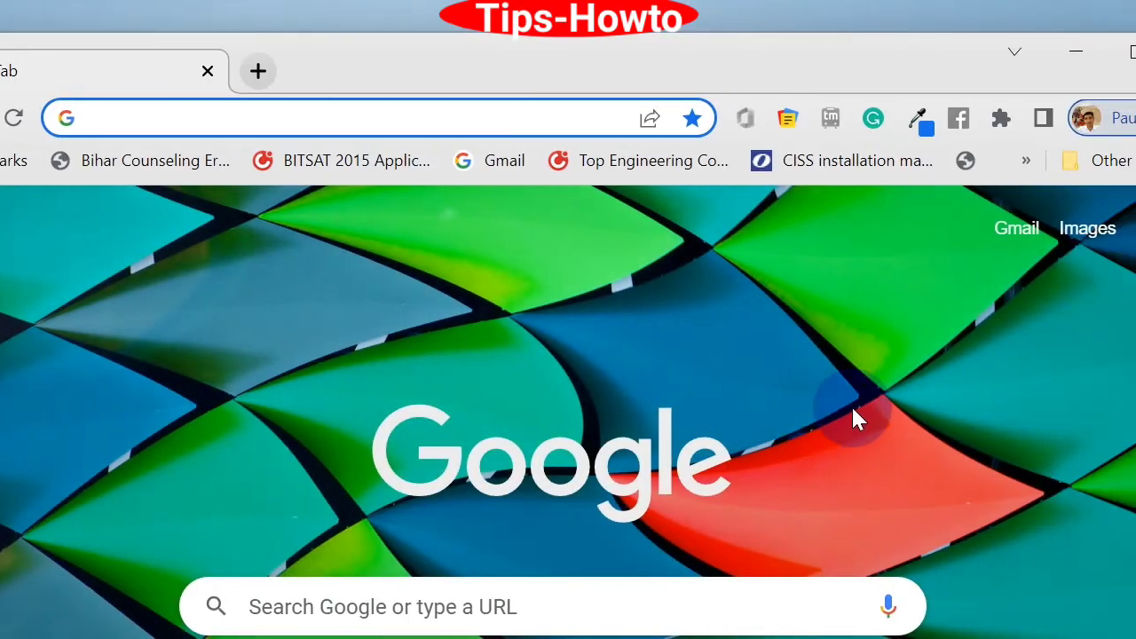
Open Import bookmarks and settings with Bookmarks HTML File as the source
{"action": "left_click", "coordinate": [1009, 159]}
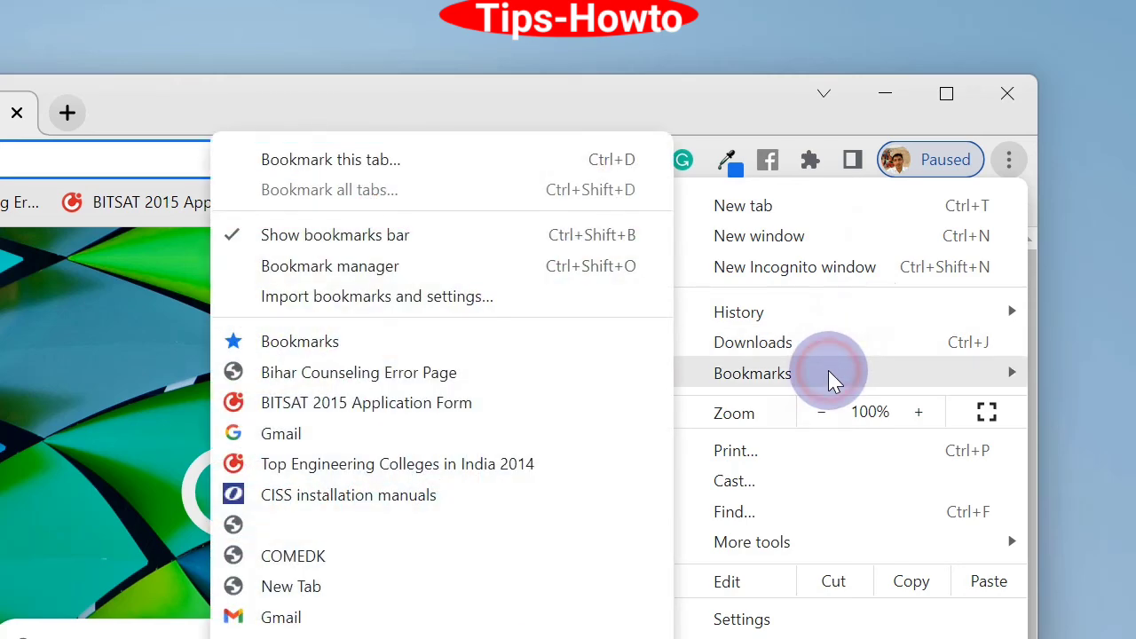
{"action": "mouse_move", "coordinate": [364, 295]}
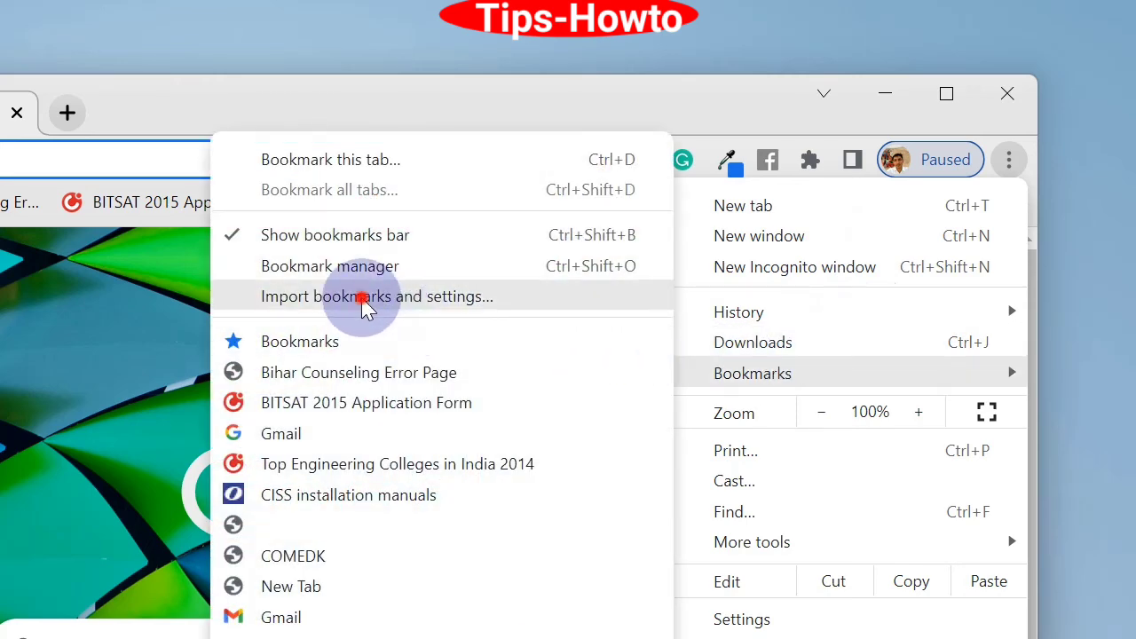
{"action": "left_click", "coordinate": [377, 296]}
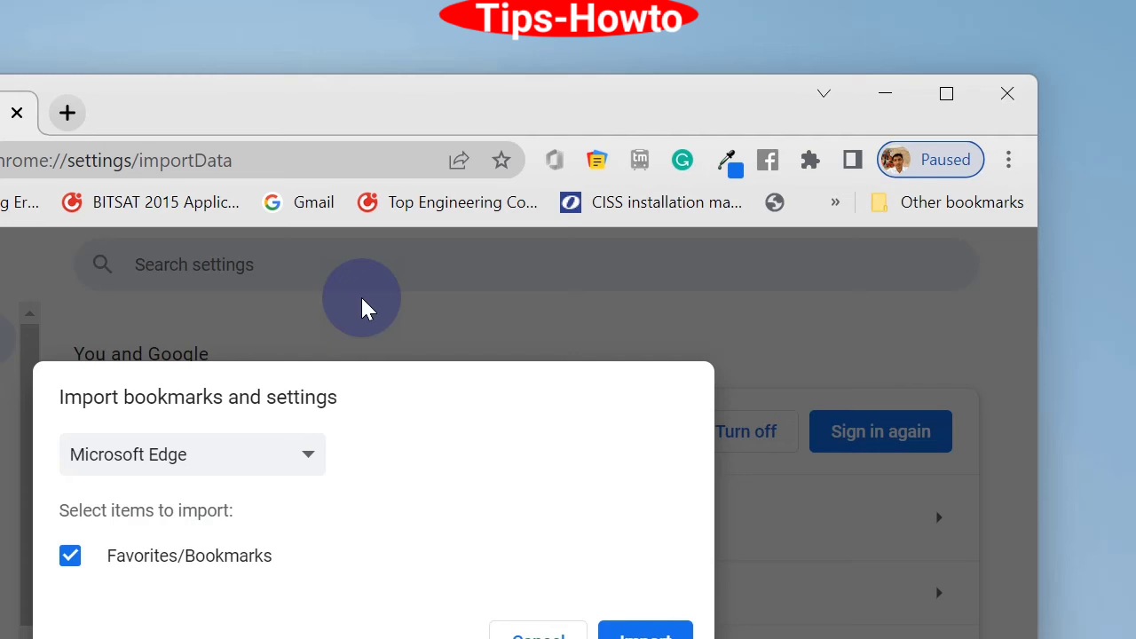
{"action": "left_click", "coordinate": [191, 454]}
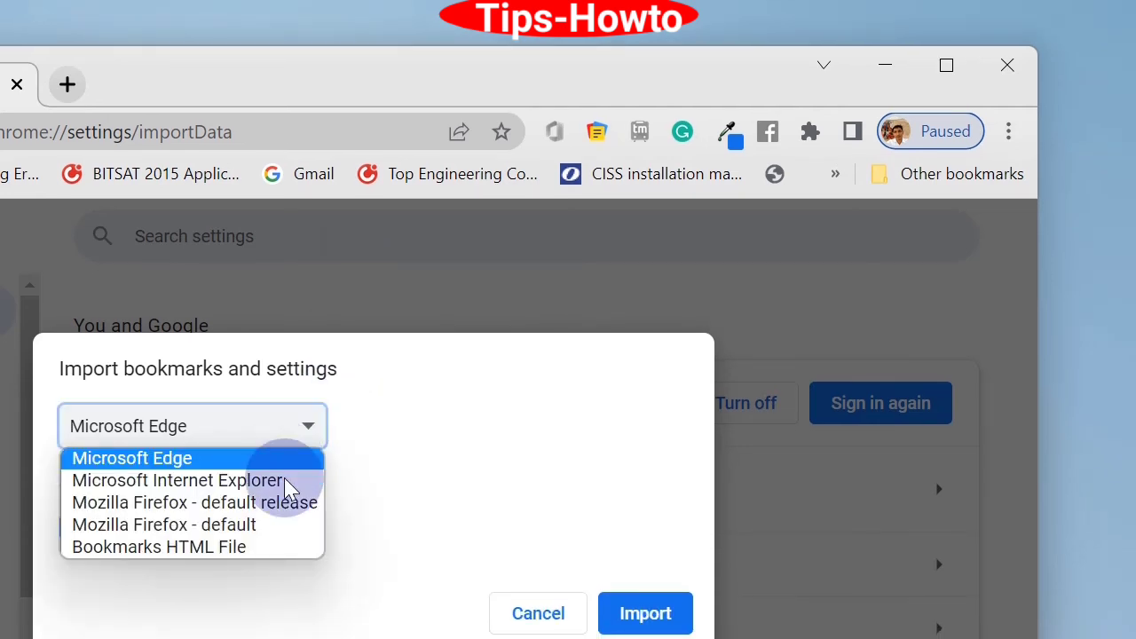
{"action": "left_click", "coordinate": [158, 546]}
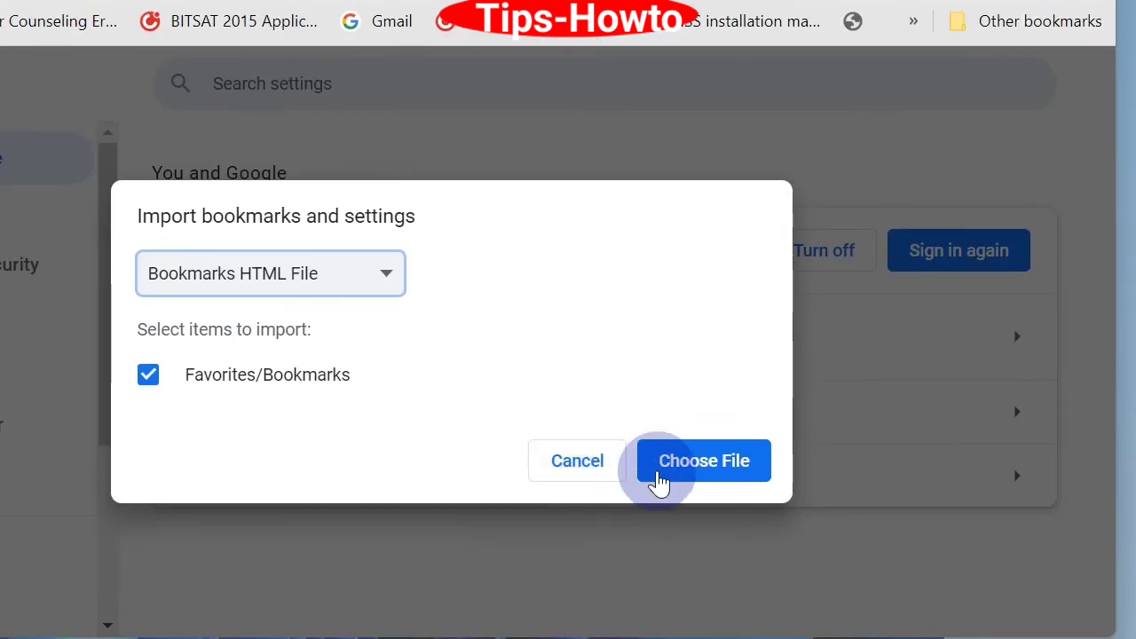
Import bookmarks.html from the Desktop
{"action": "left_click", "coordinate": [703, 460]}
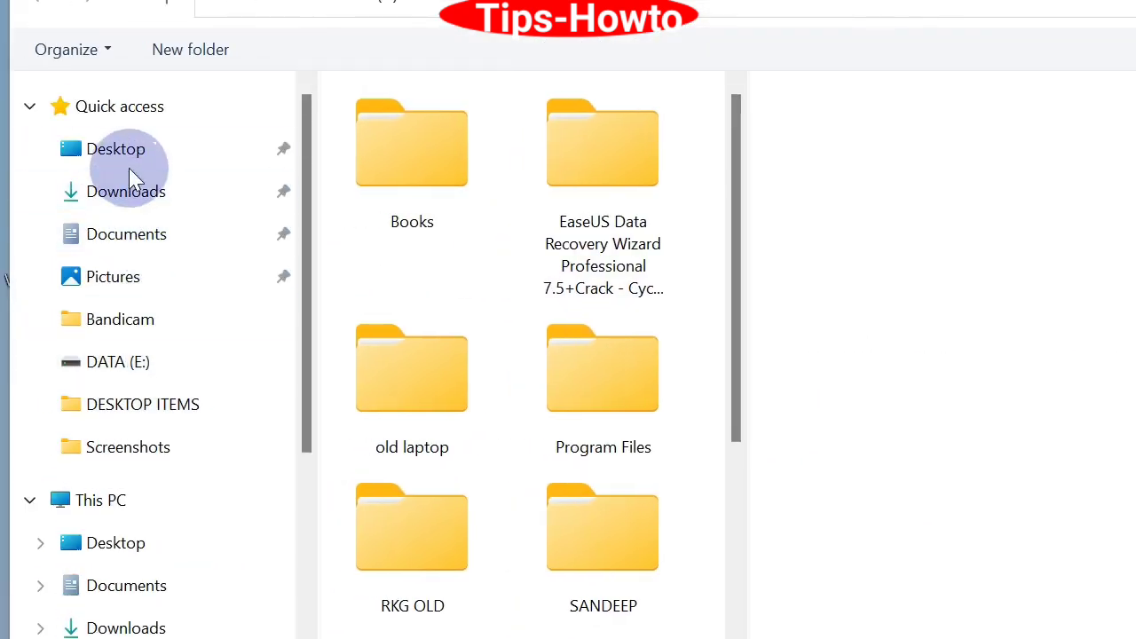
{"action": "left_click", "coordinate": [116, 149]}
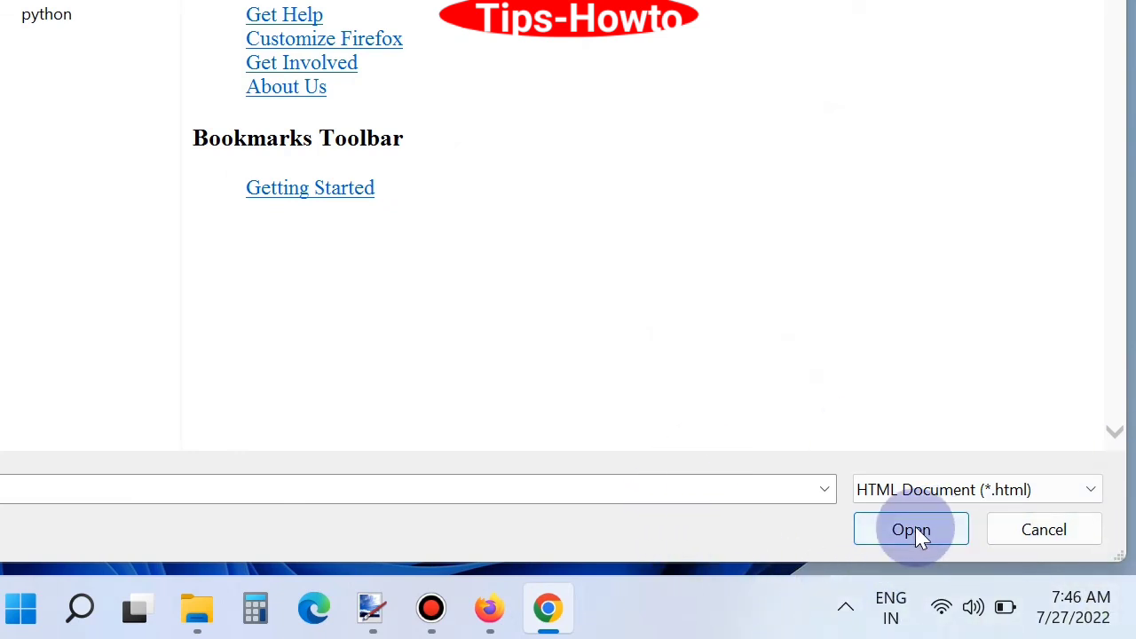
{"action": "left_click", "coordinate": [911, 529]}
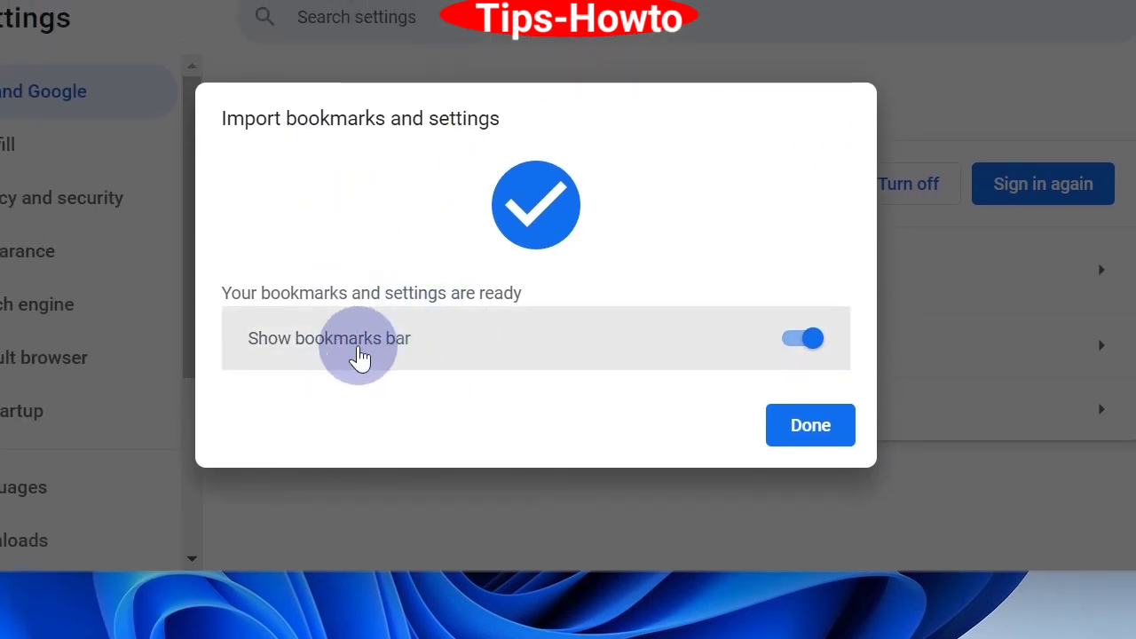
{"action": "mouse_move", "coordinate": [809, 426]}
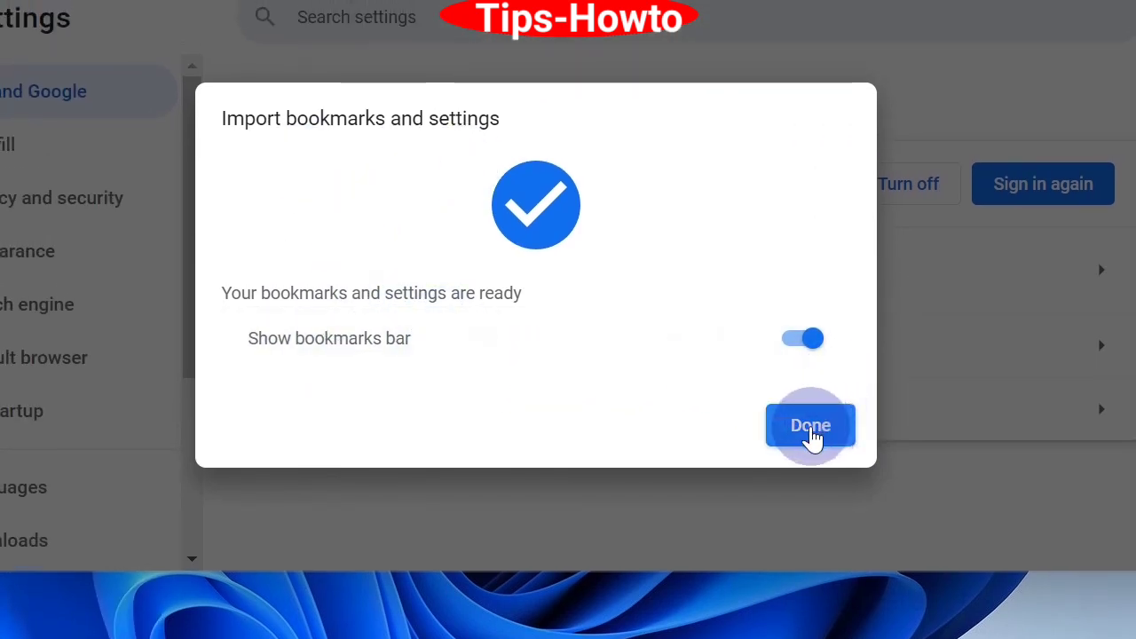